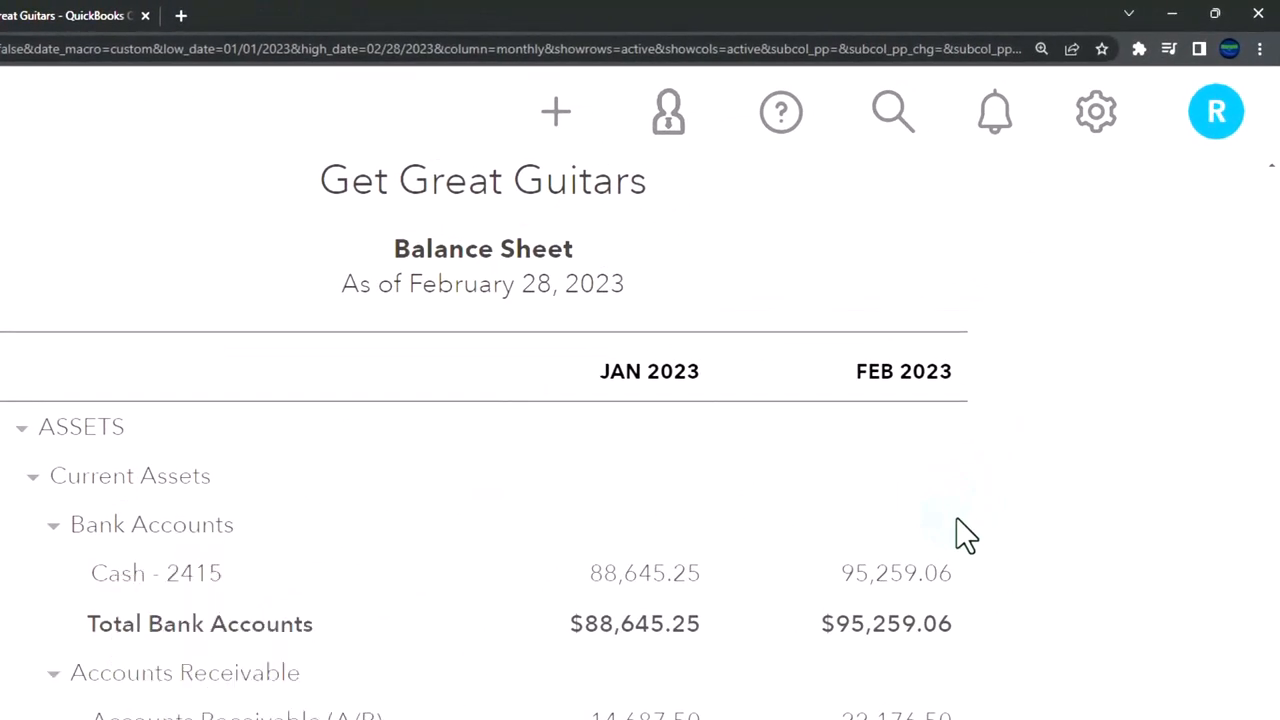
Scroll through the Balance Sheet, open the + New menu, and highlight Receive payment
scroll("down", 3)
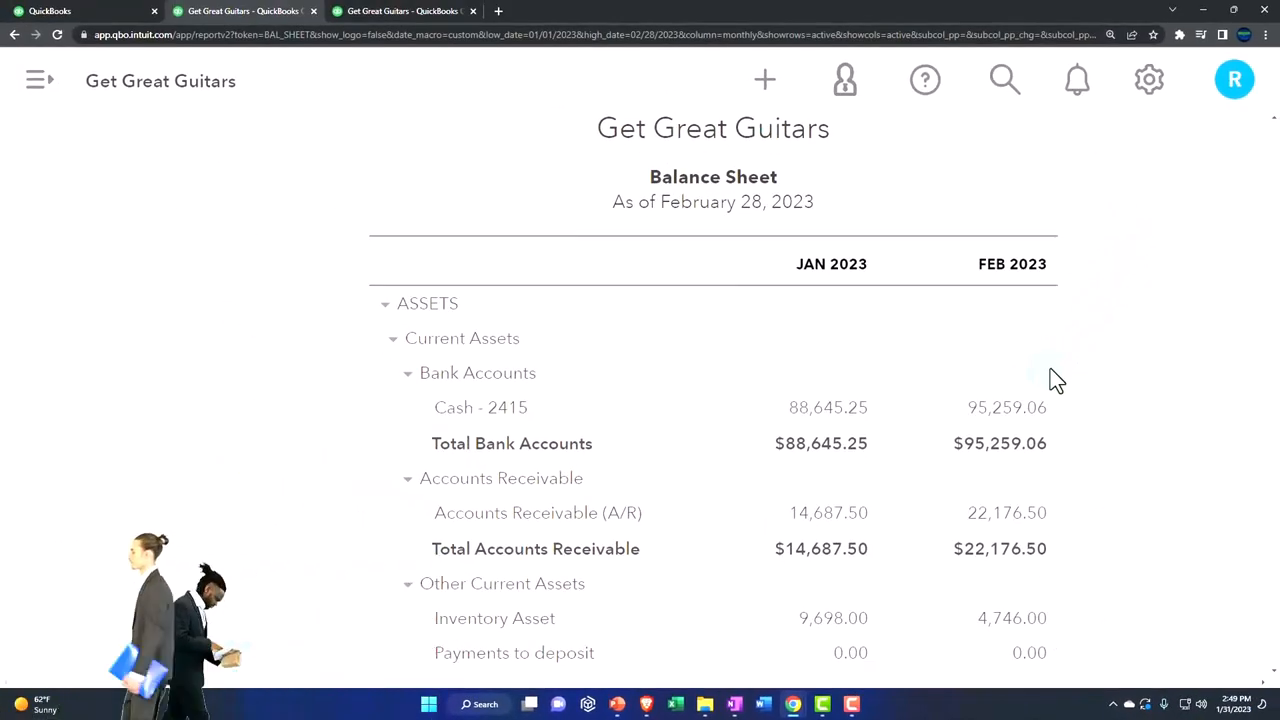
left_click(1055, 380)
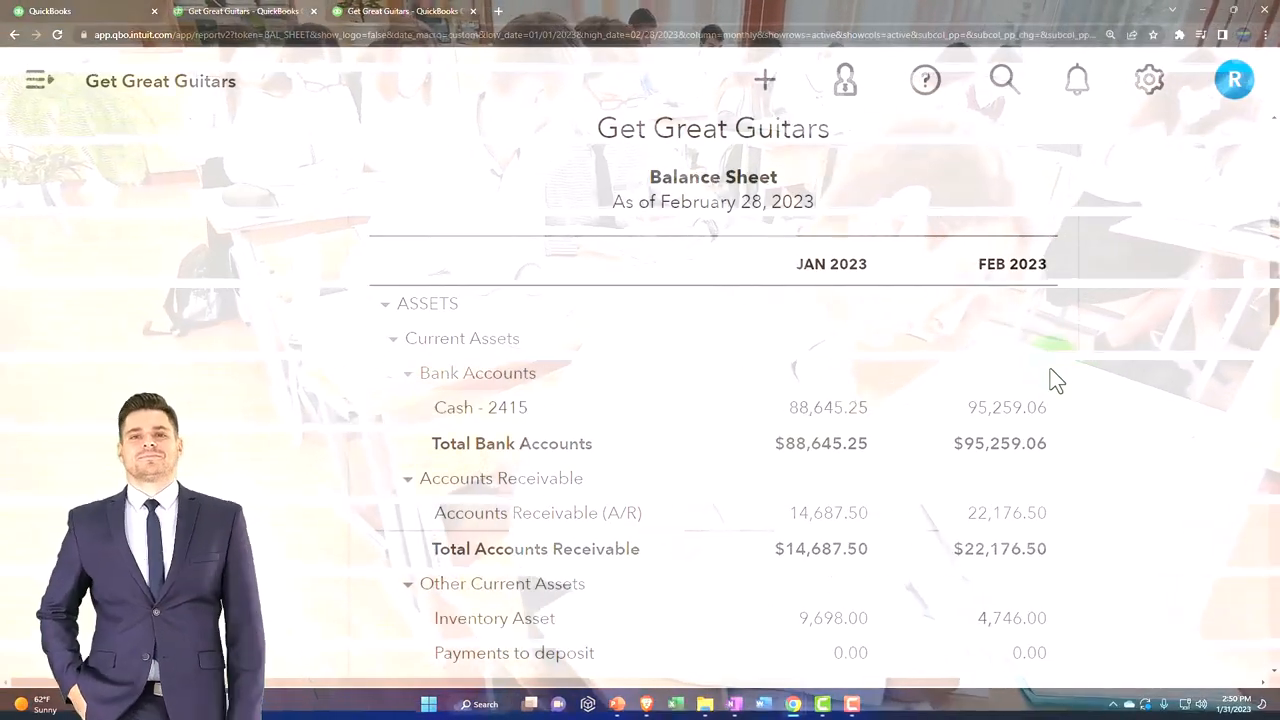
scroll("down", 3)
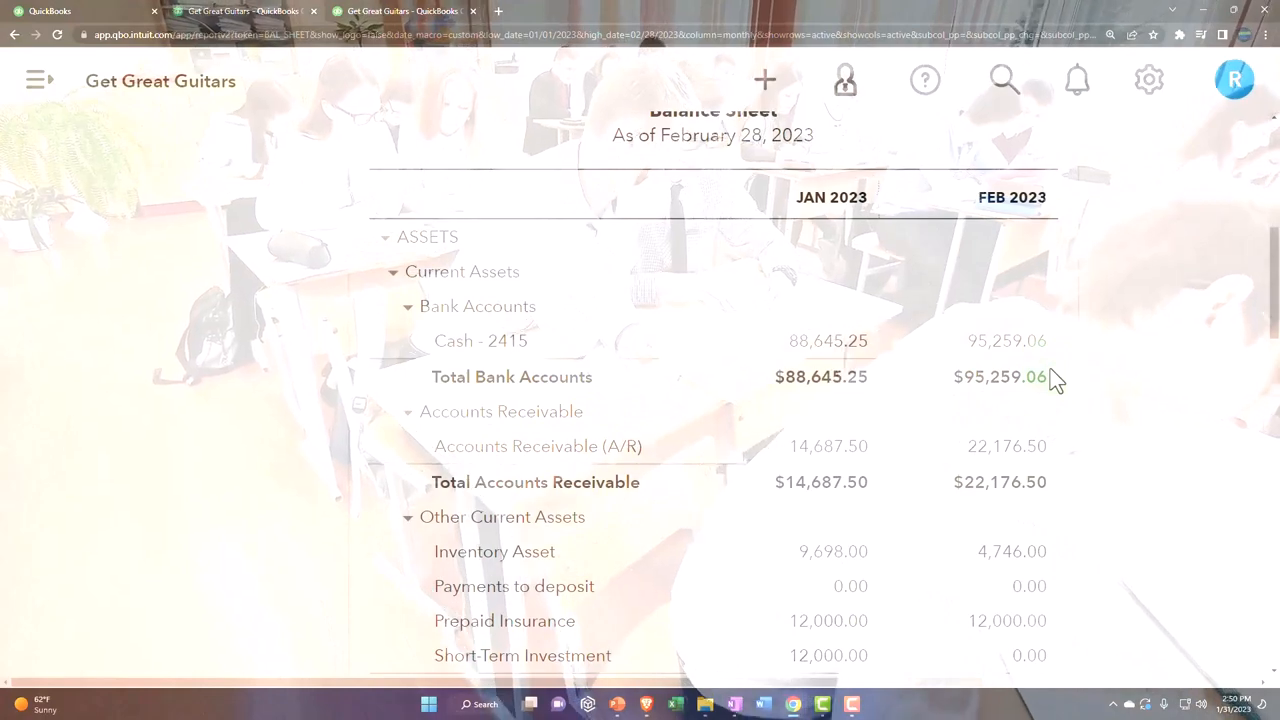
left_click(1000, 377)
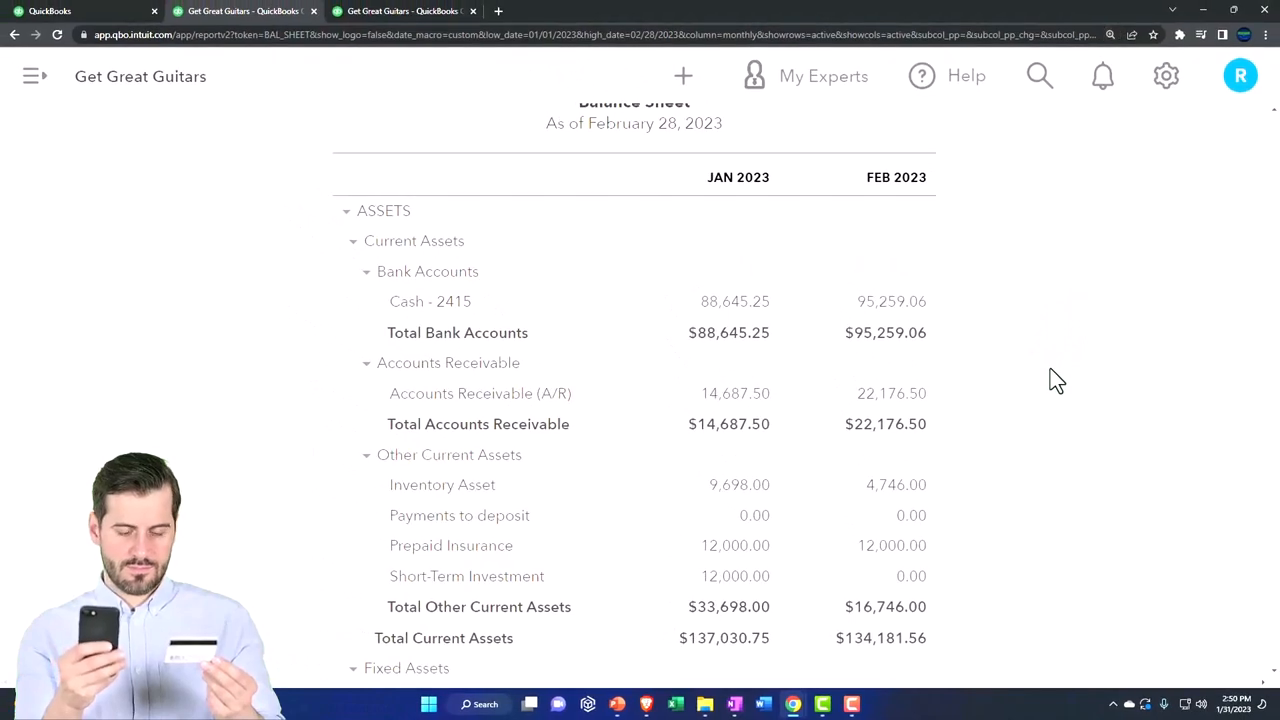
scroll("down", 3)
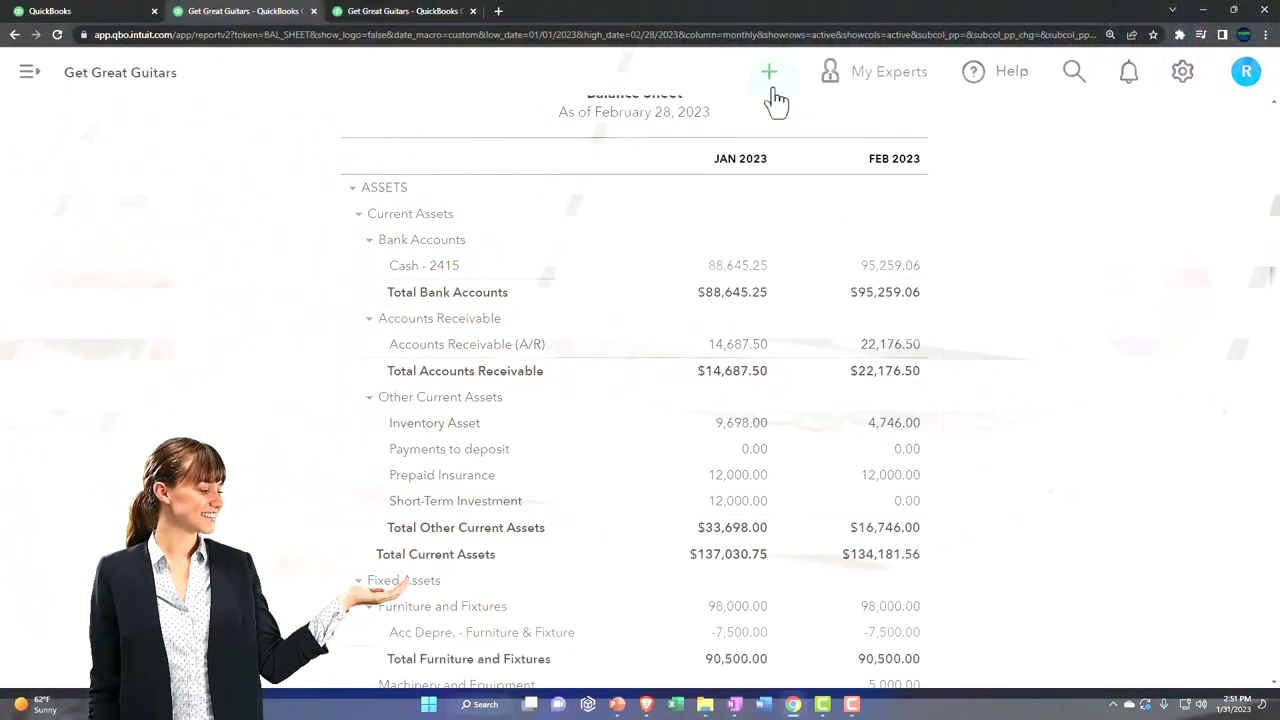
left_click(792, 71)
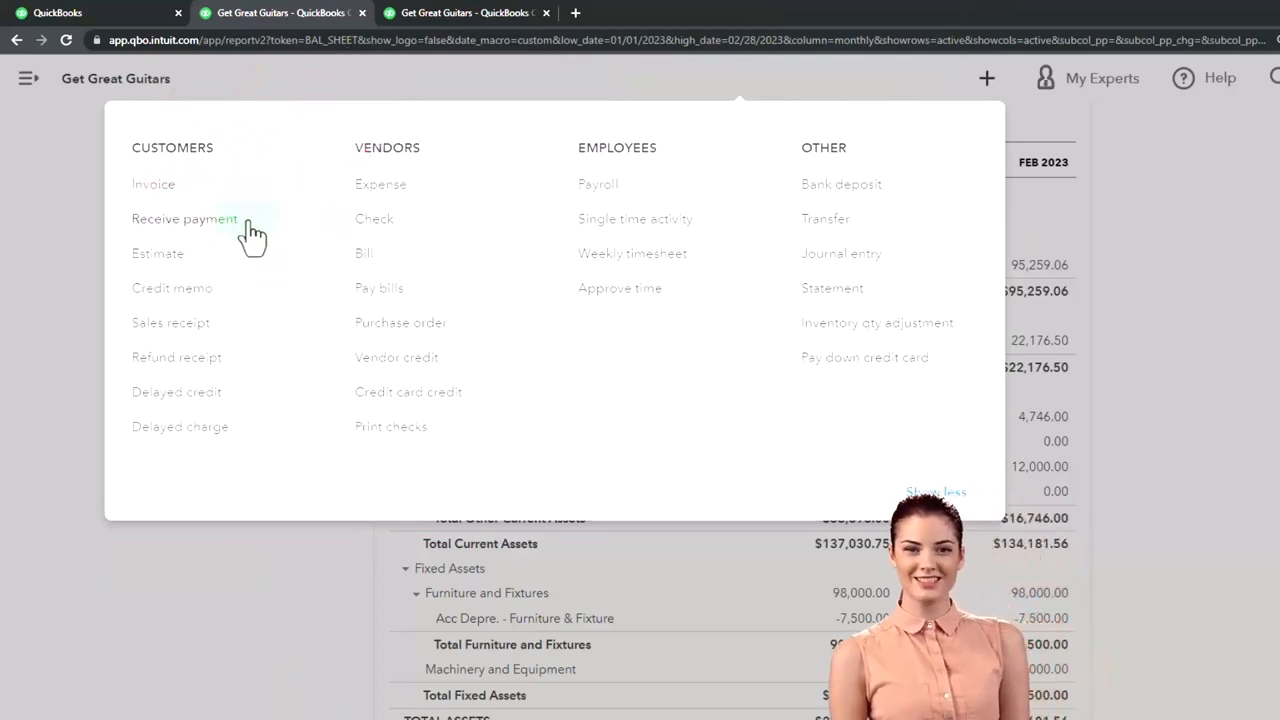
left_click(185, 219)
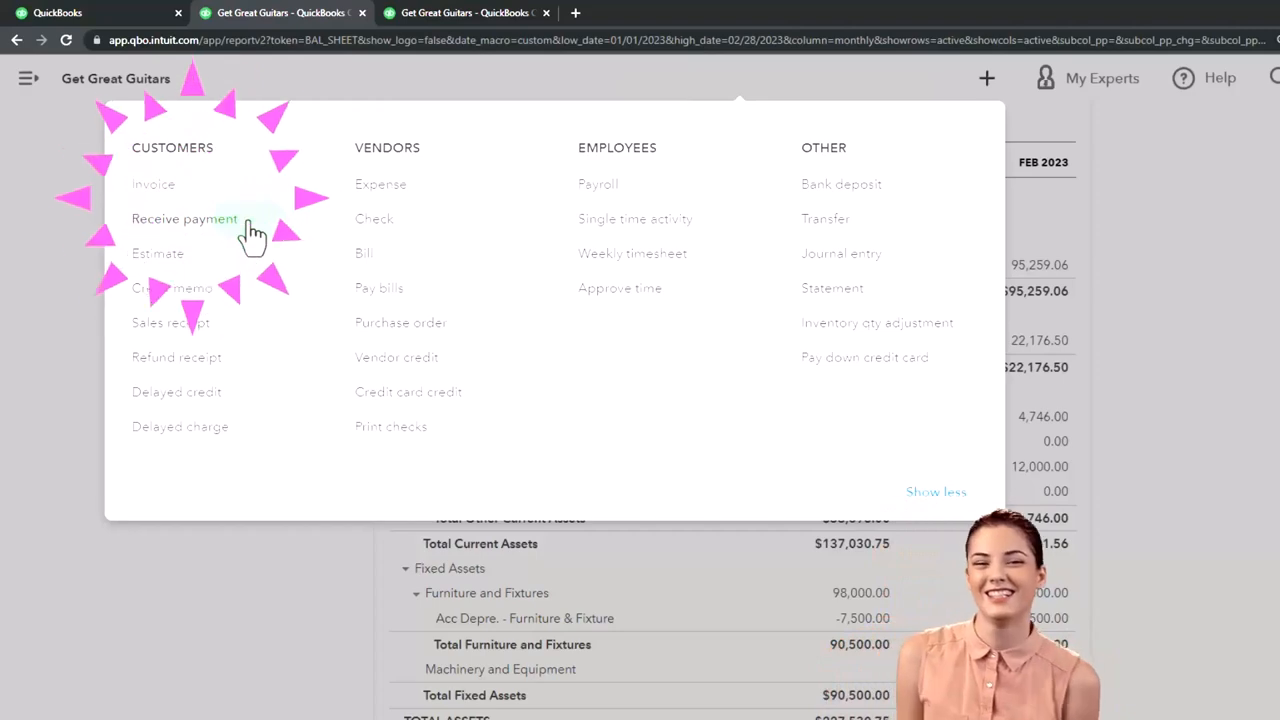